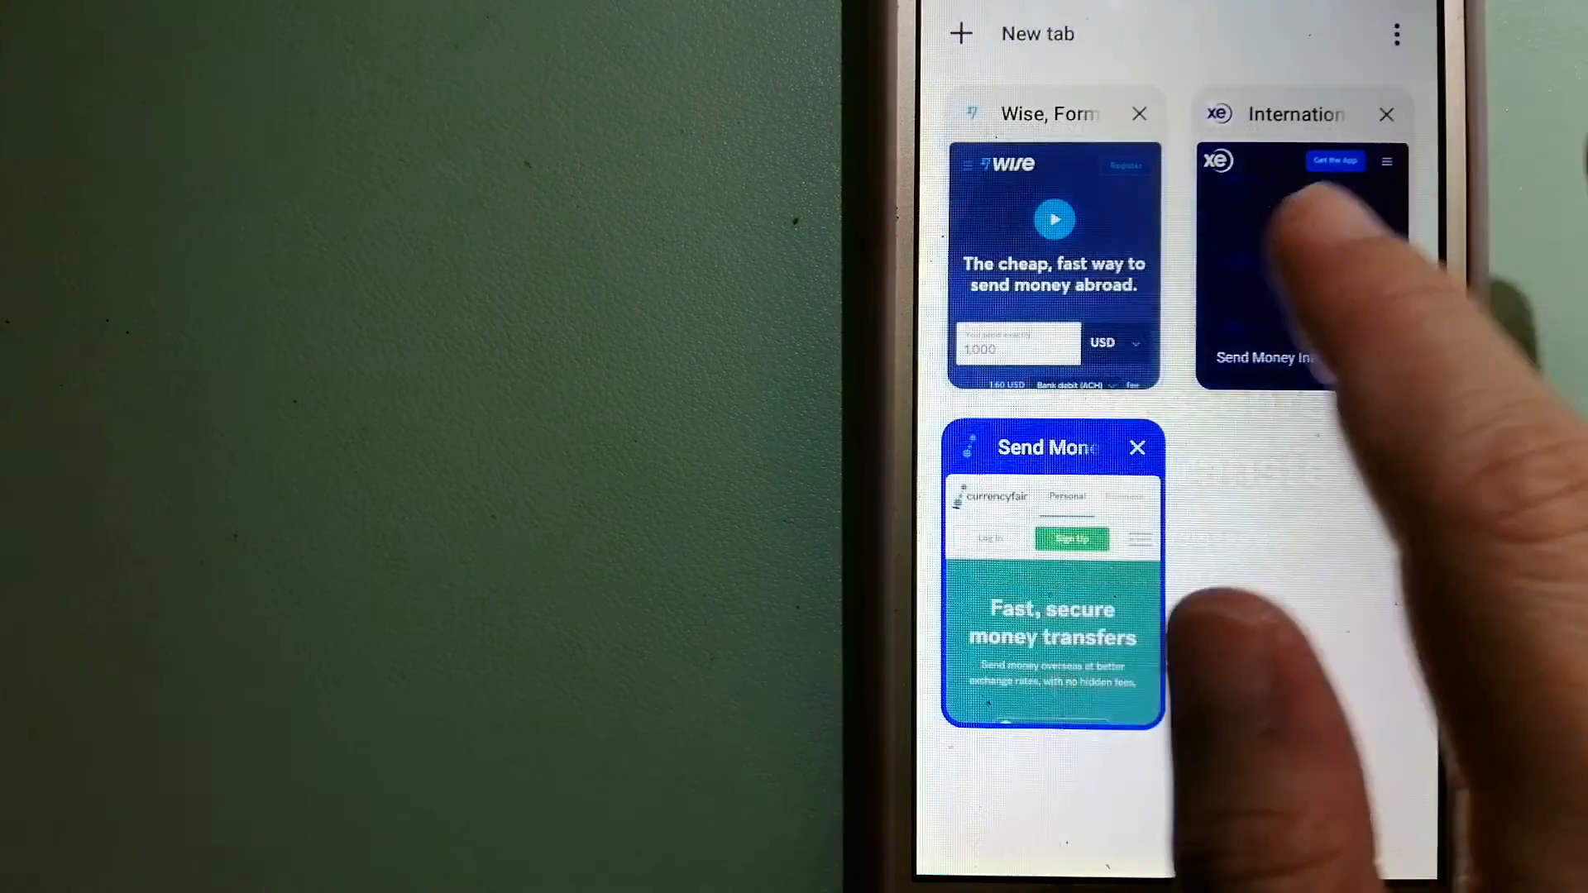
- Open the Wise tab, then switch via the tab switcher to Xe's Send Money Internationally page
{"action": "left_click", "coordinate": [1053, 263]}
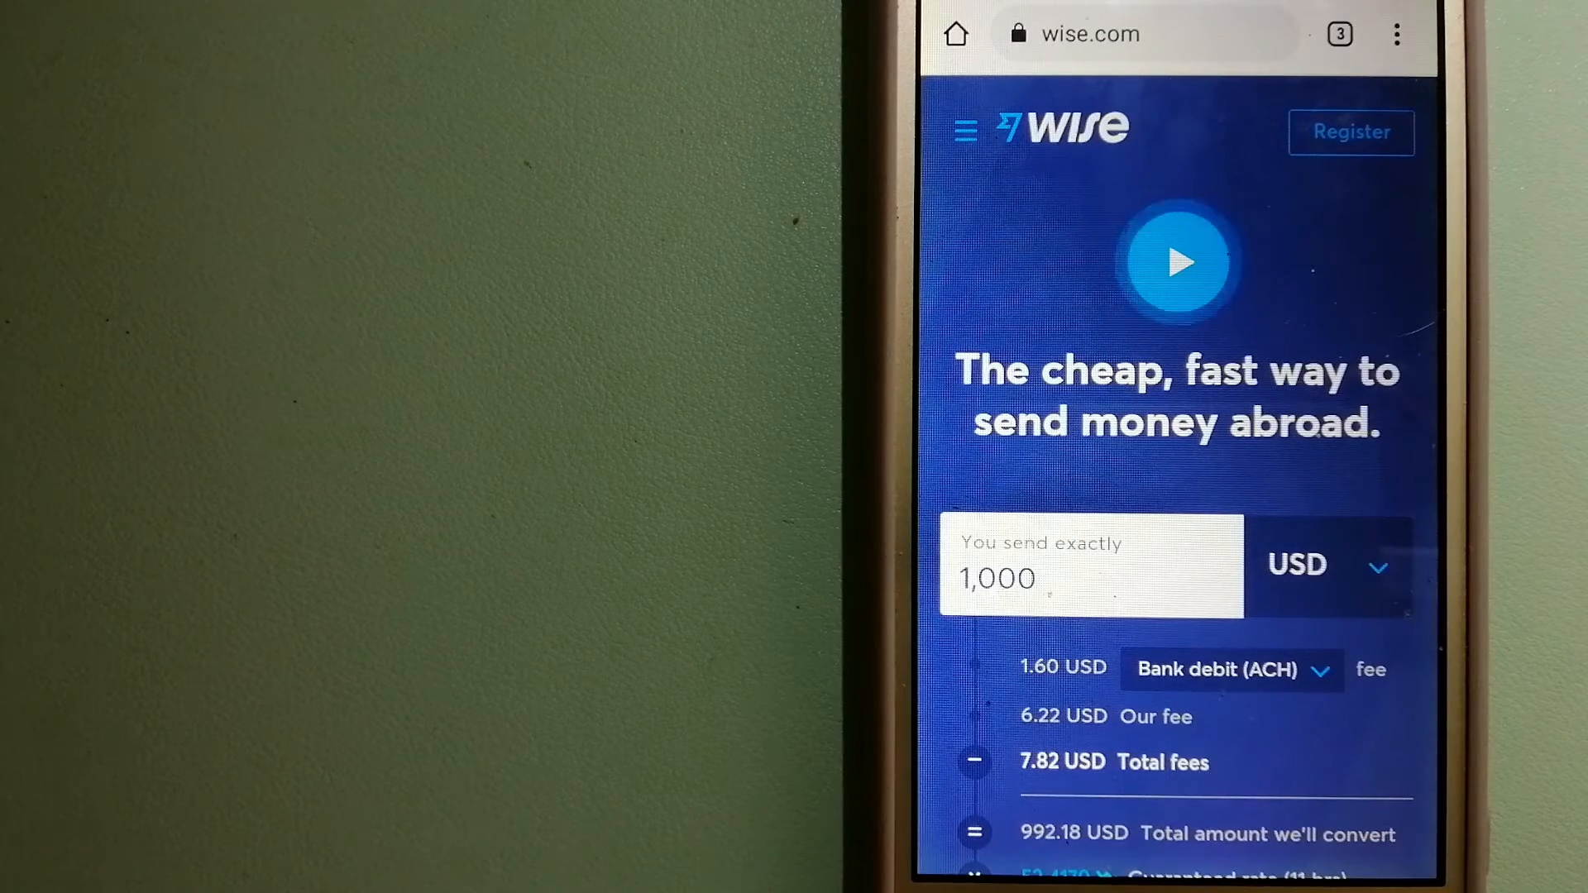
{"action": "left_click", "coordinate": [1339, 33]}
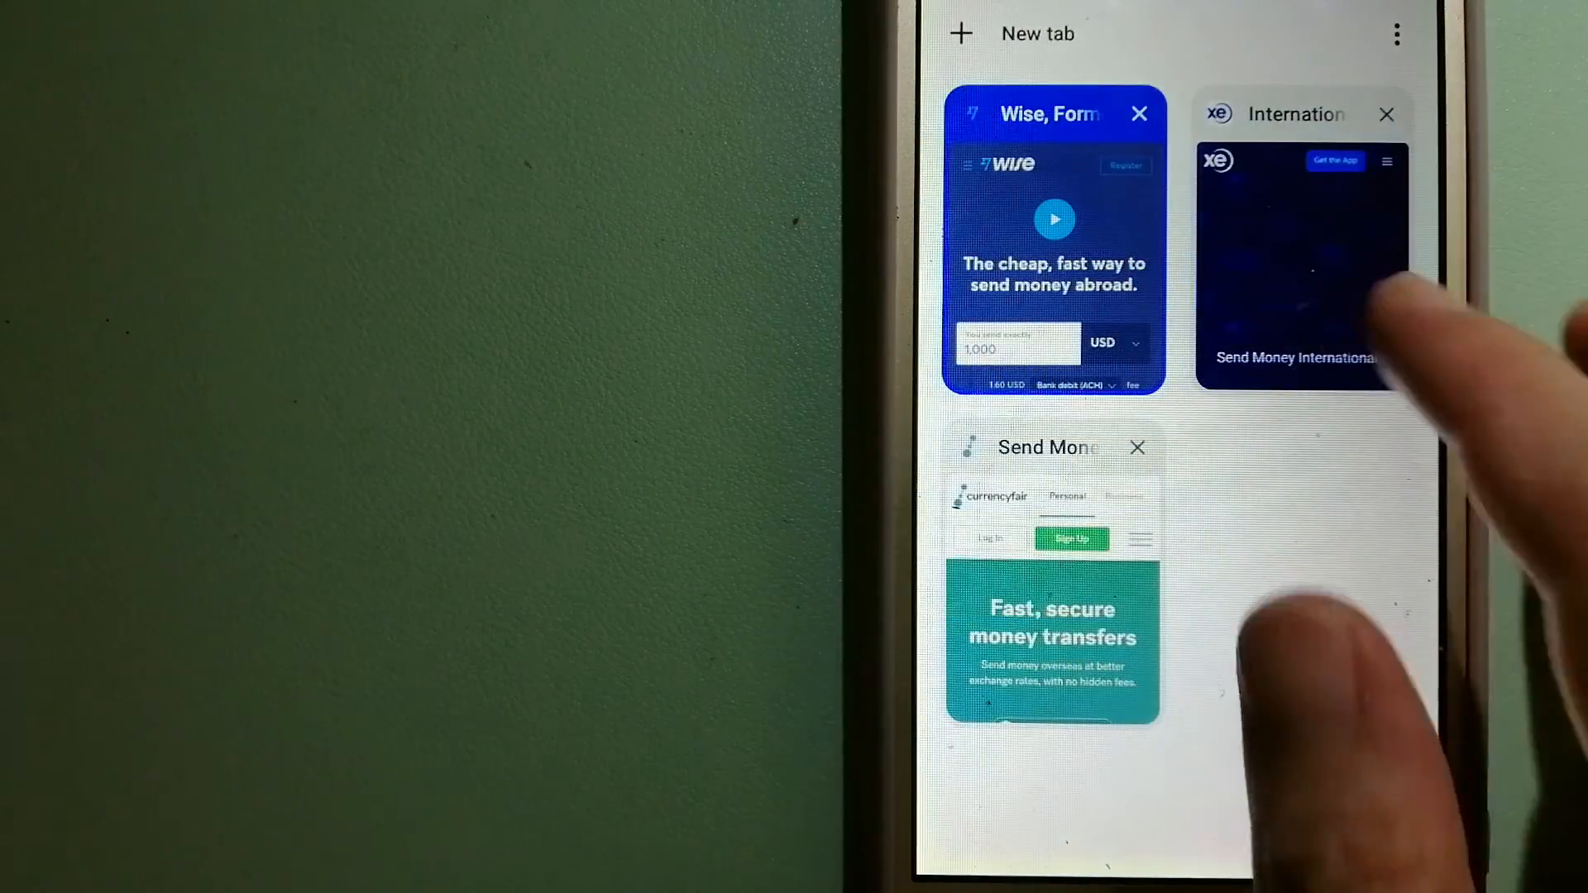
{"action": "left_click", "coordinate": [1300, 263]}
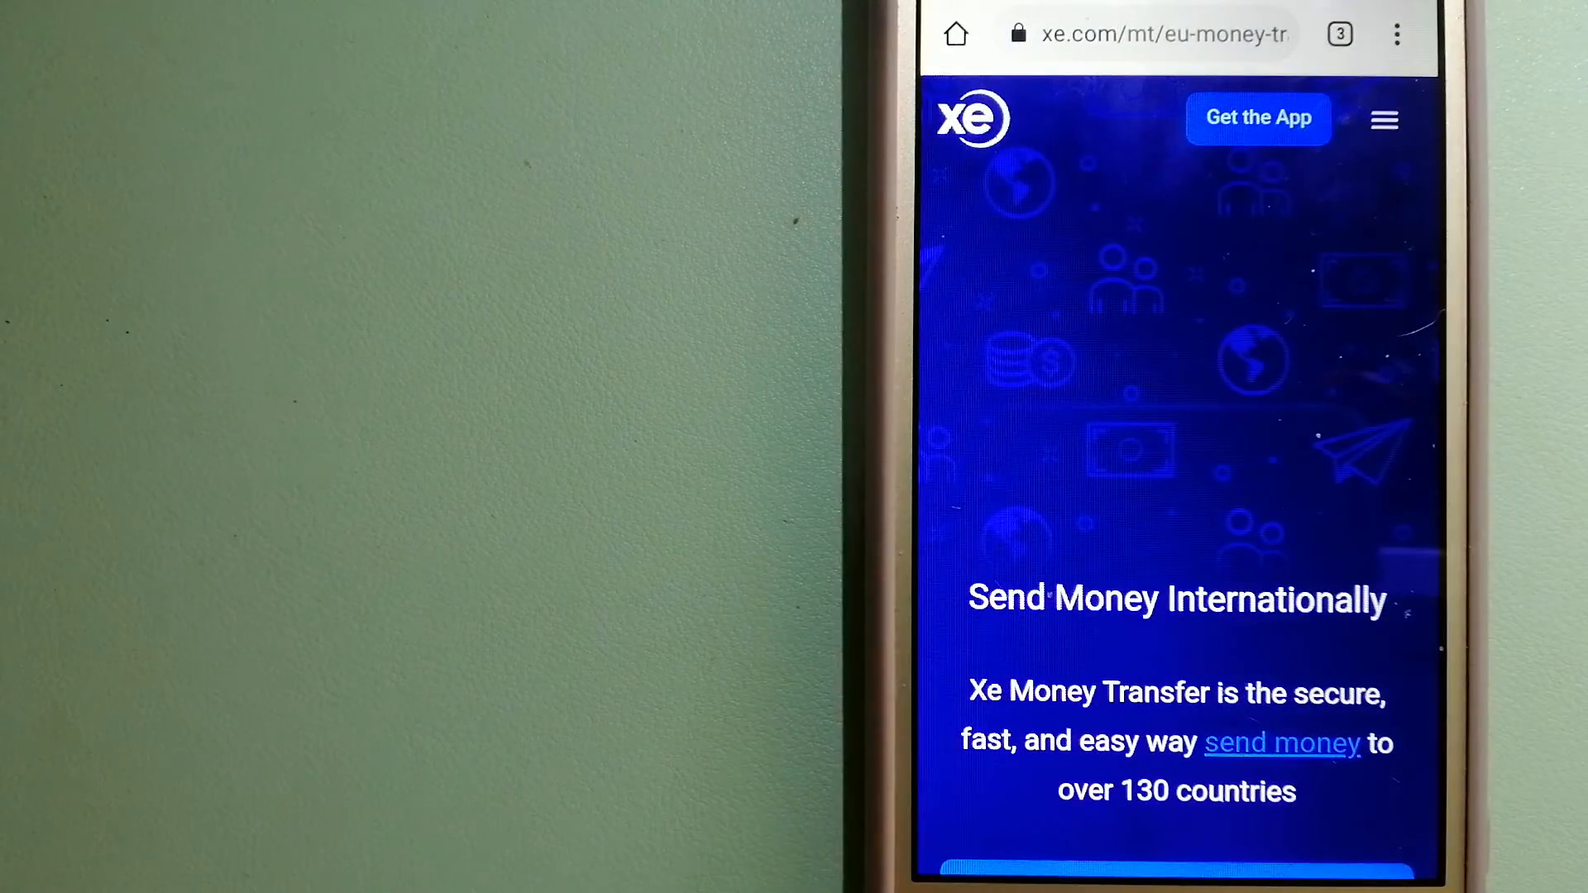